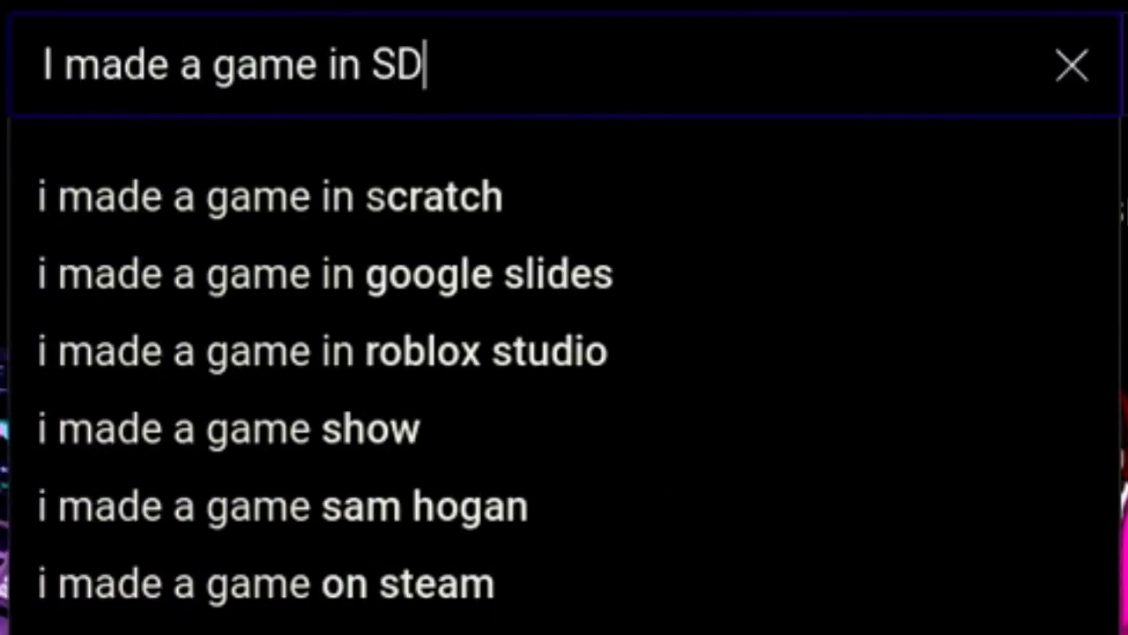
Submit the YouTube search for videos of people making a game in SDL.
key("Enter")
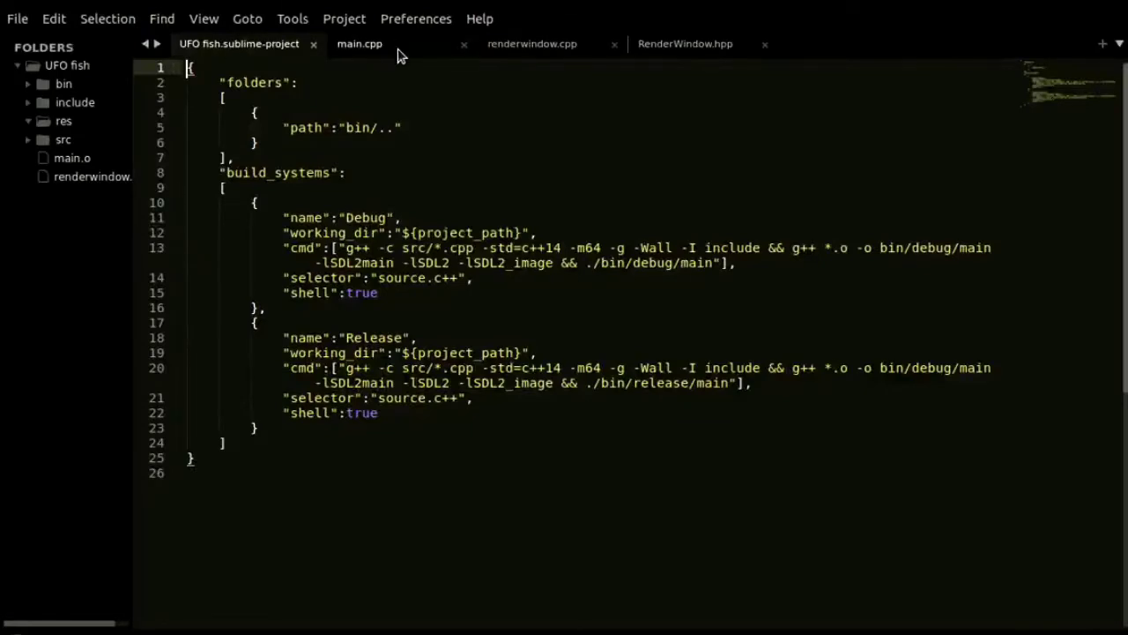
View main.cpp and renderwindow.cpp of the UFO fish project.
left_click(532, 42)
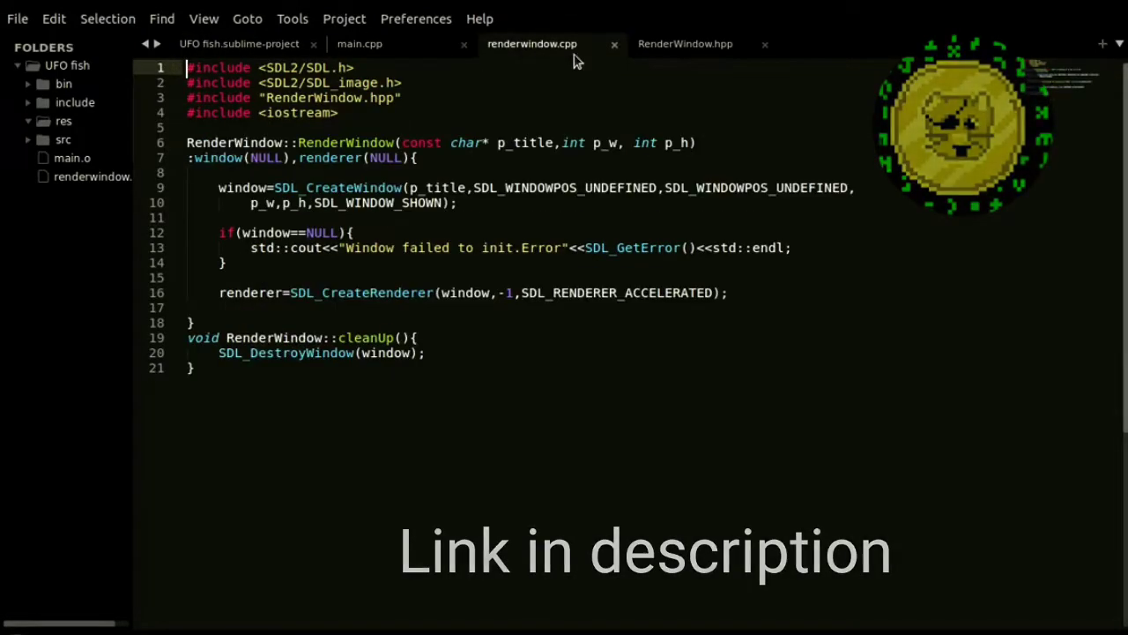
left_click(684, 44)
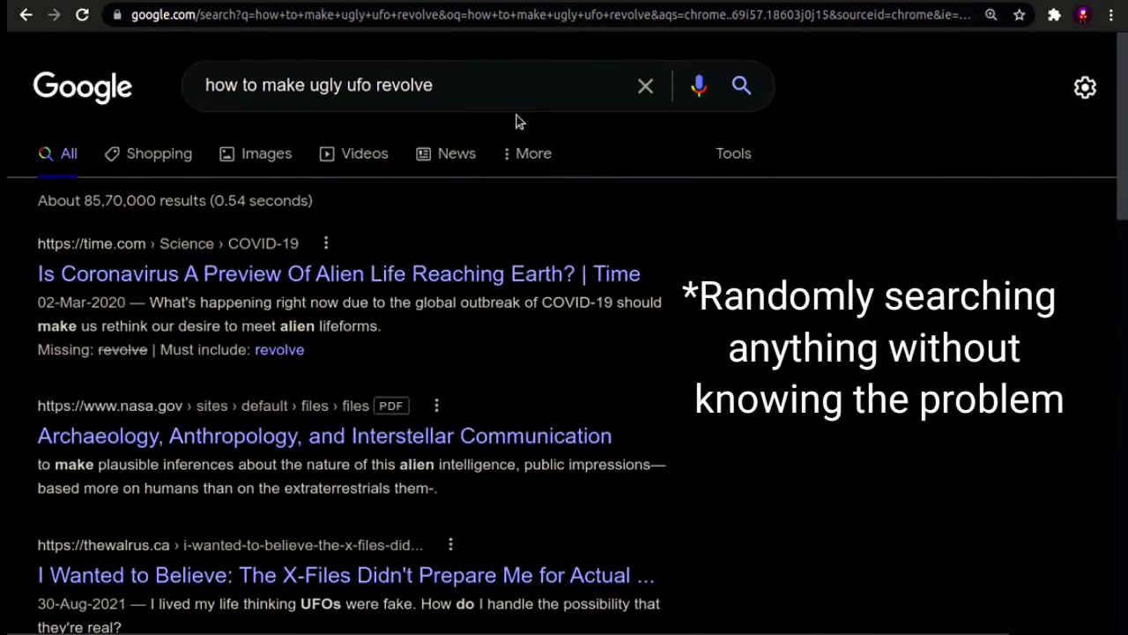
Search Google for 'how to make a sprite revolve in c++ sdl2' and browse the results.
type("in c++ sdl2")
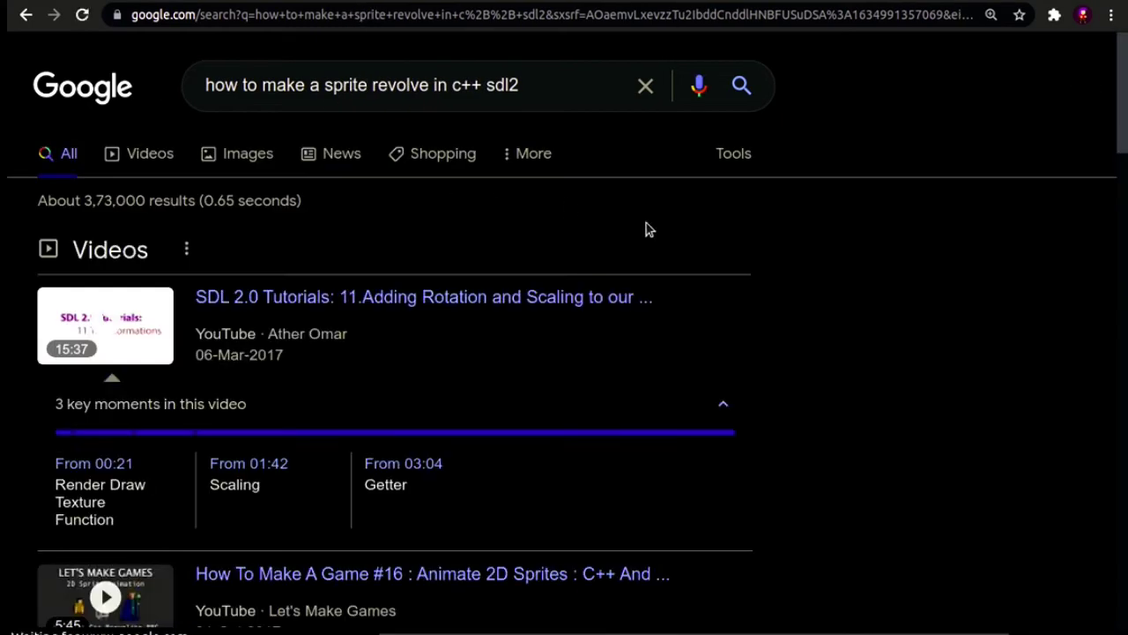
scroll("down", 3)
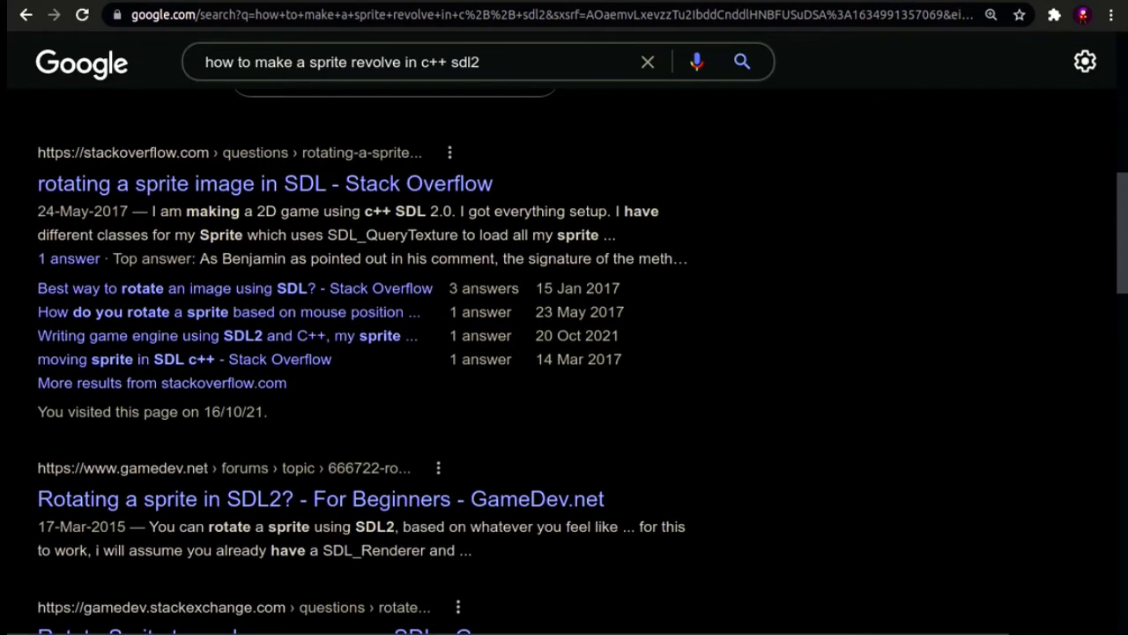
scroll("down", 3)
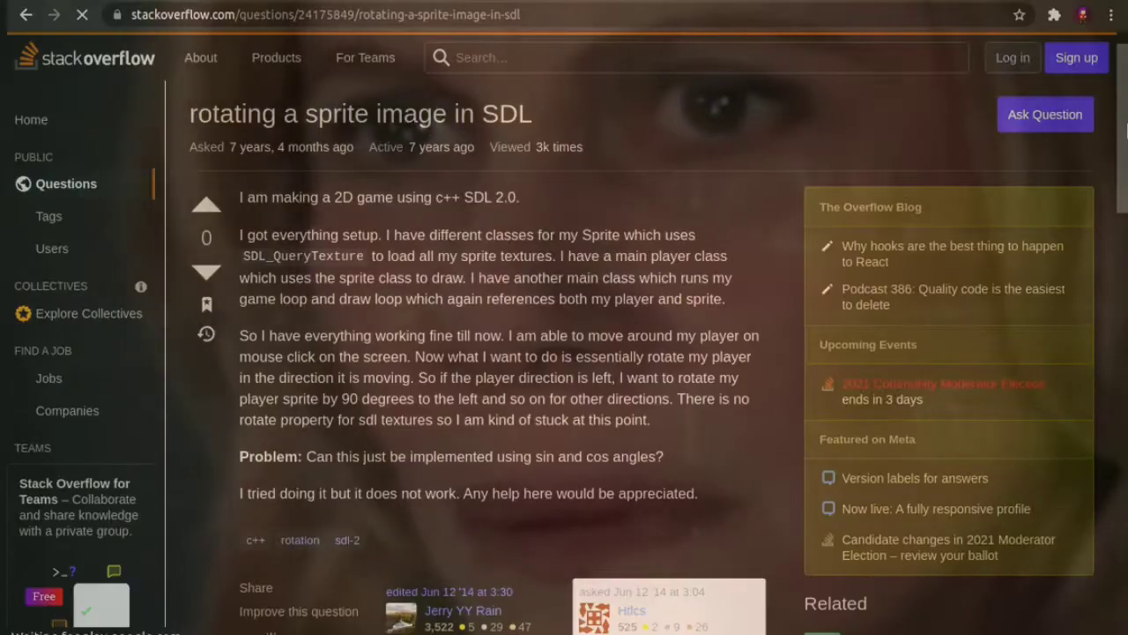
Read through the Stack Overflow question on rotating a sprite image in SDL.
scroll("down", 3)
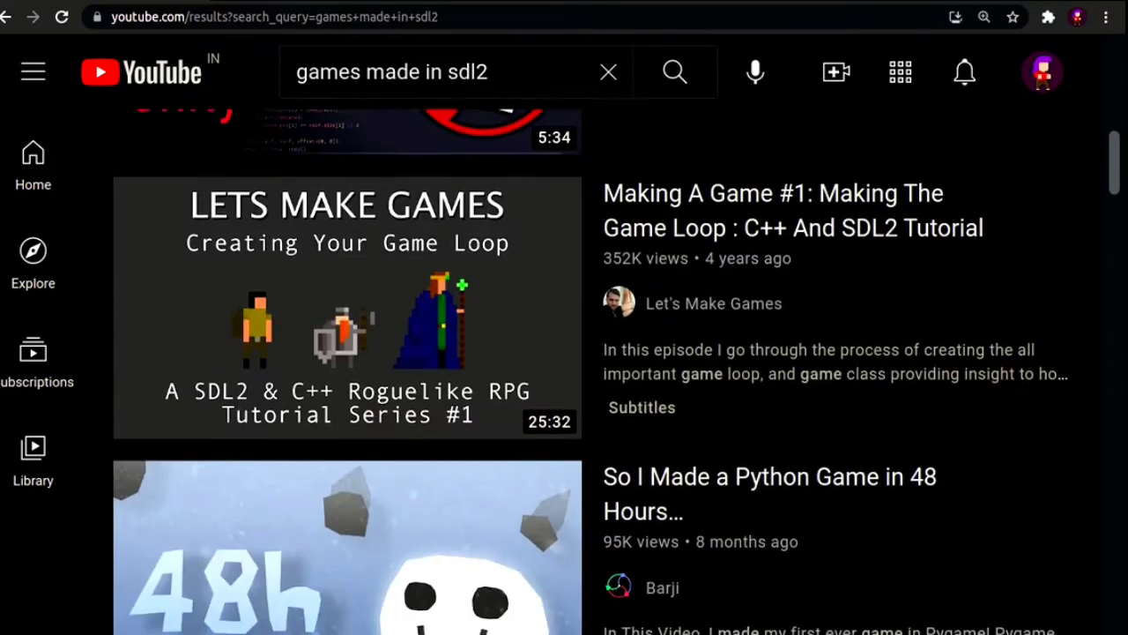
Browse the 'games made in sdl2' results and start the 'Best C++ Game Wins $1000' video.
scroll("down", 3)
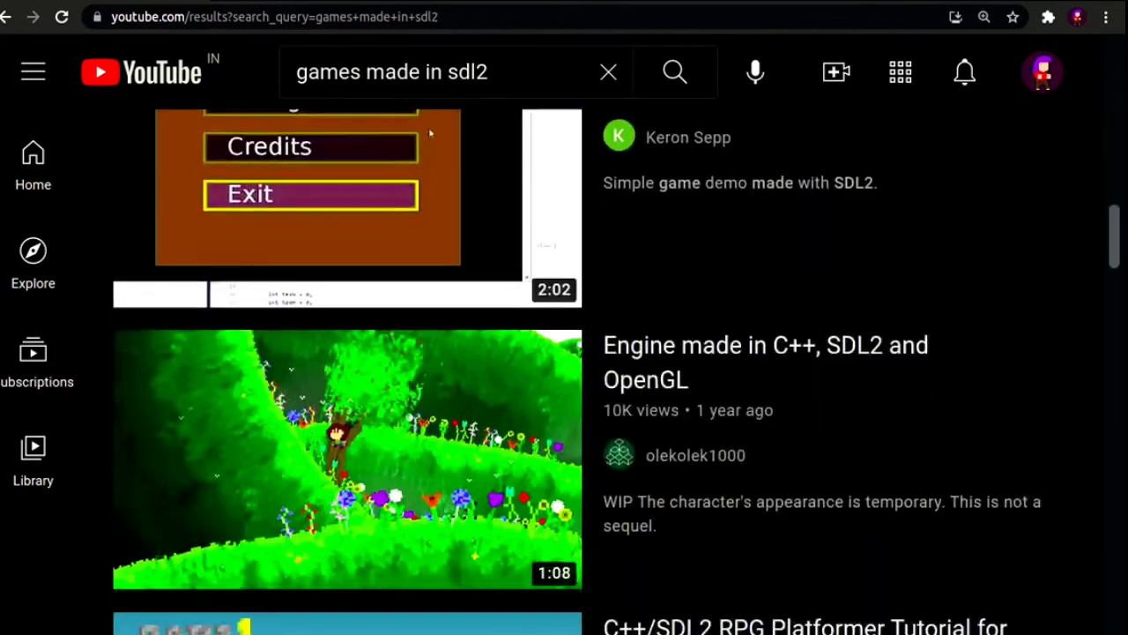
scroll("down", 3)
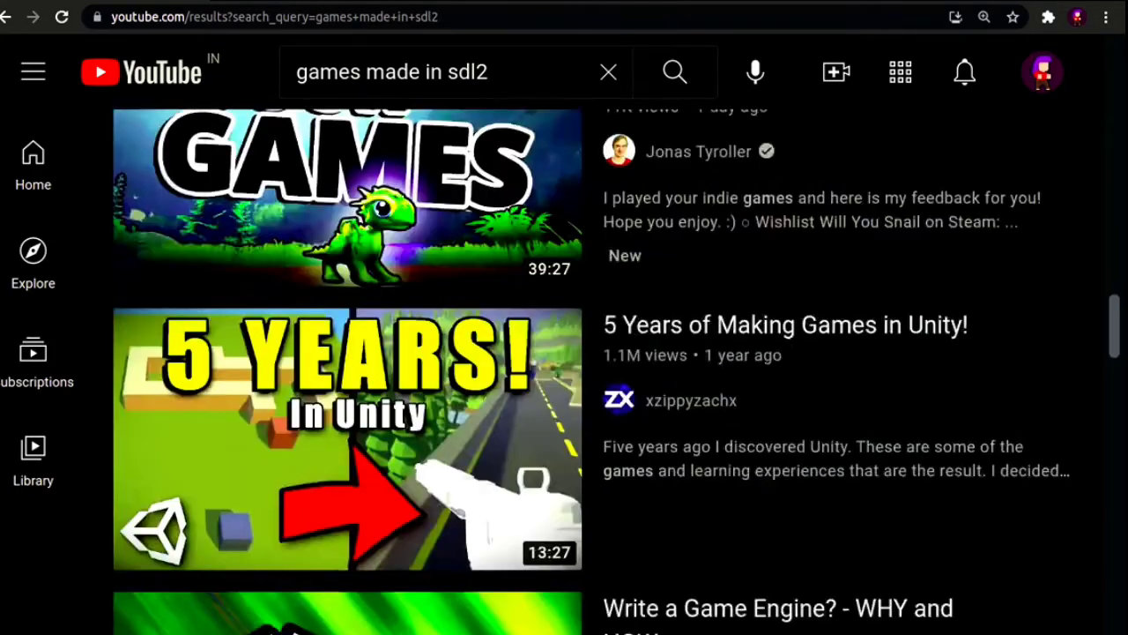
scroll("down", 3)
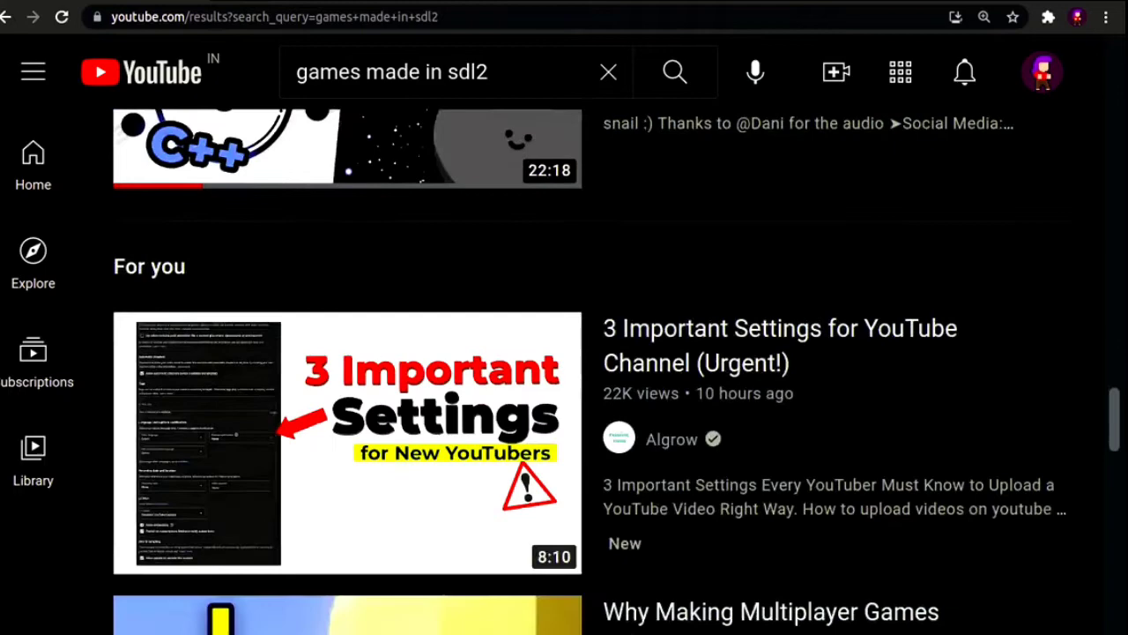
scroll("up", 3)
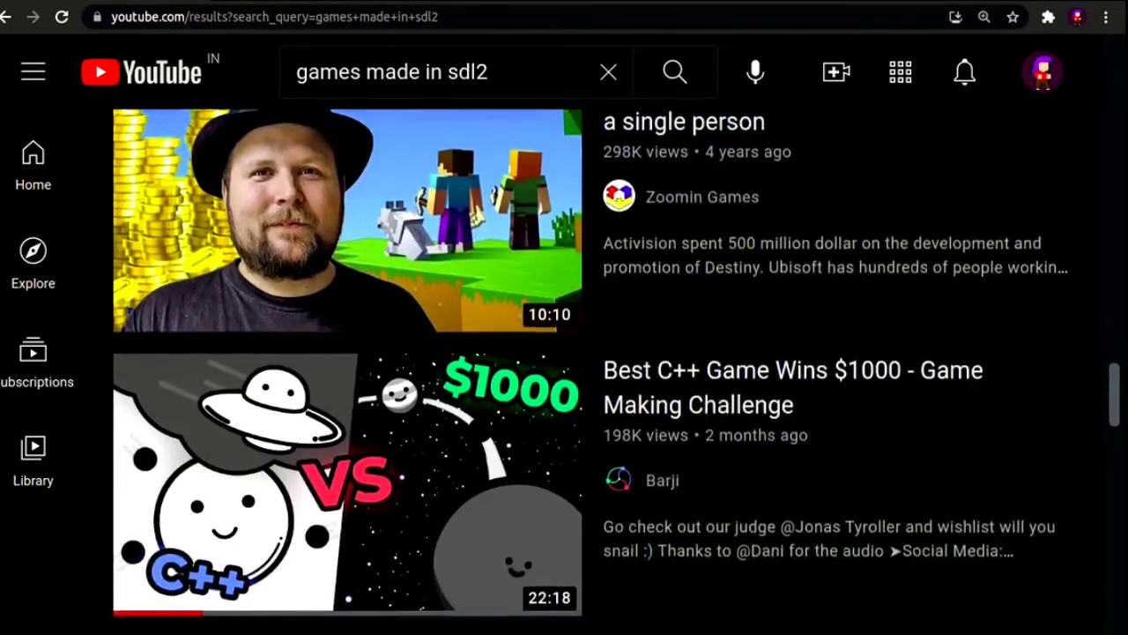
scroll("down", 3)
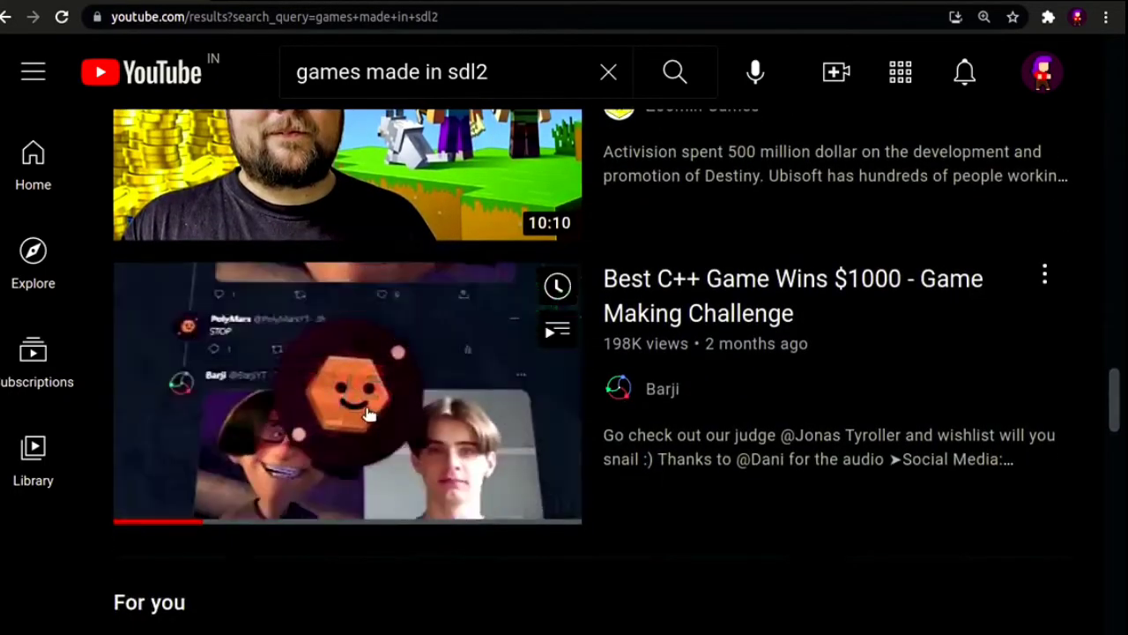
left_click(369, 409)
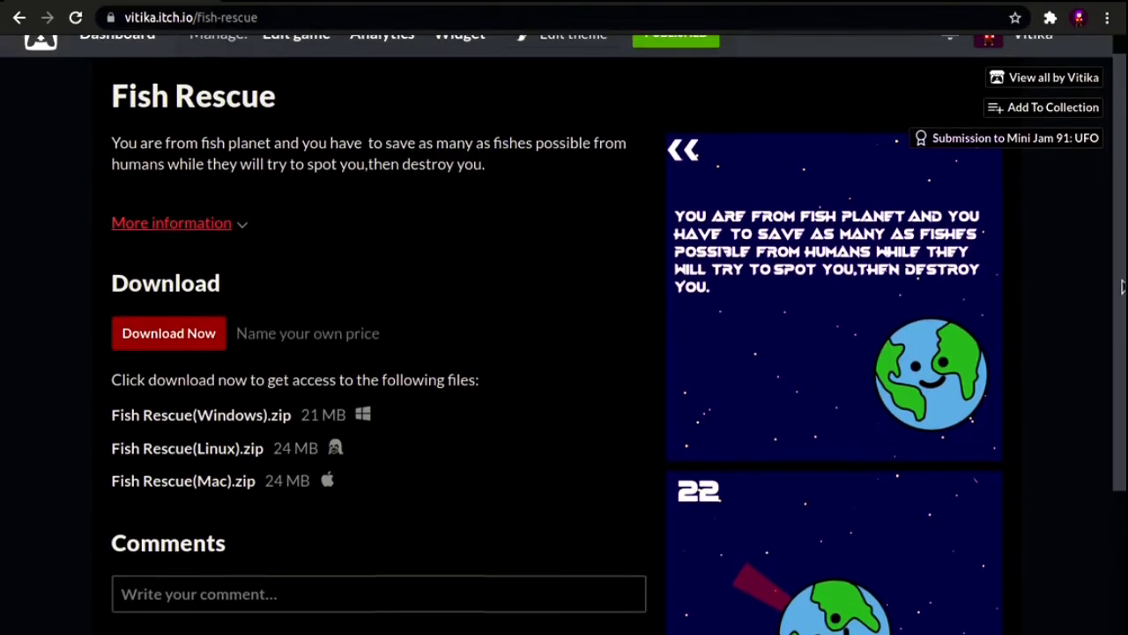
mouse_move(210, 332)
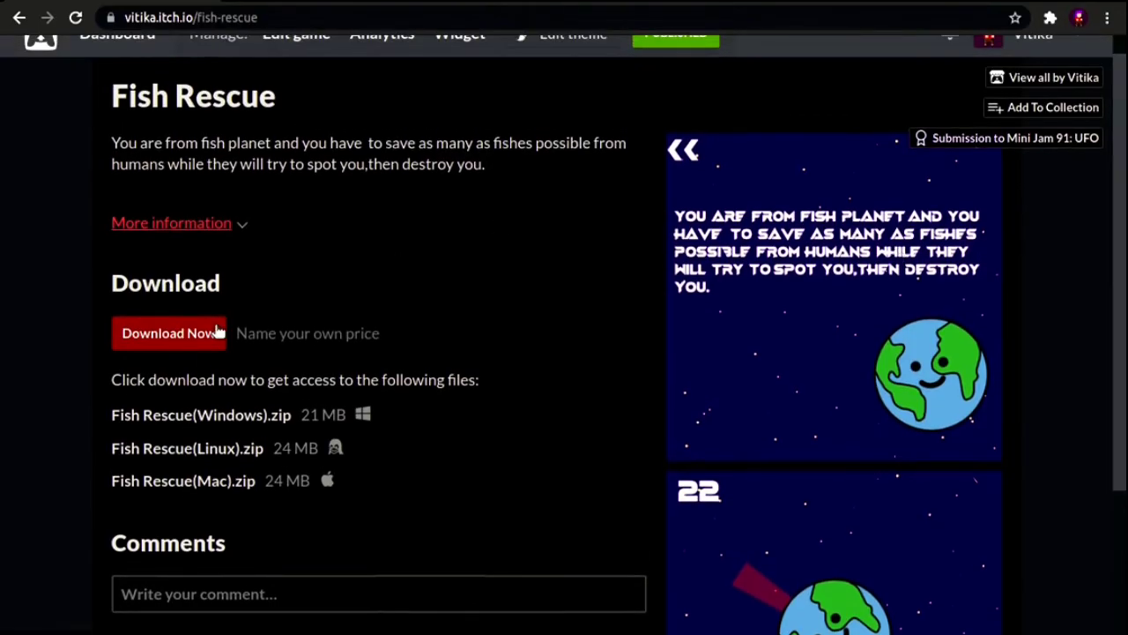
Start the Fish Rescue download from its itch.io page via Download Now.
left_click(169, 334)
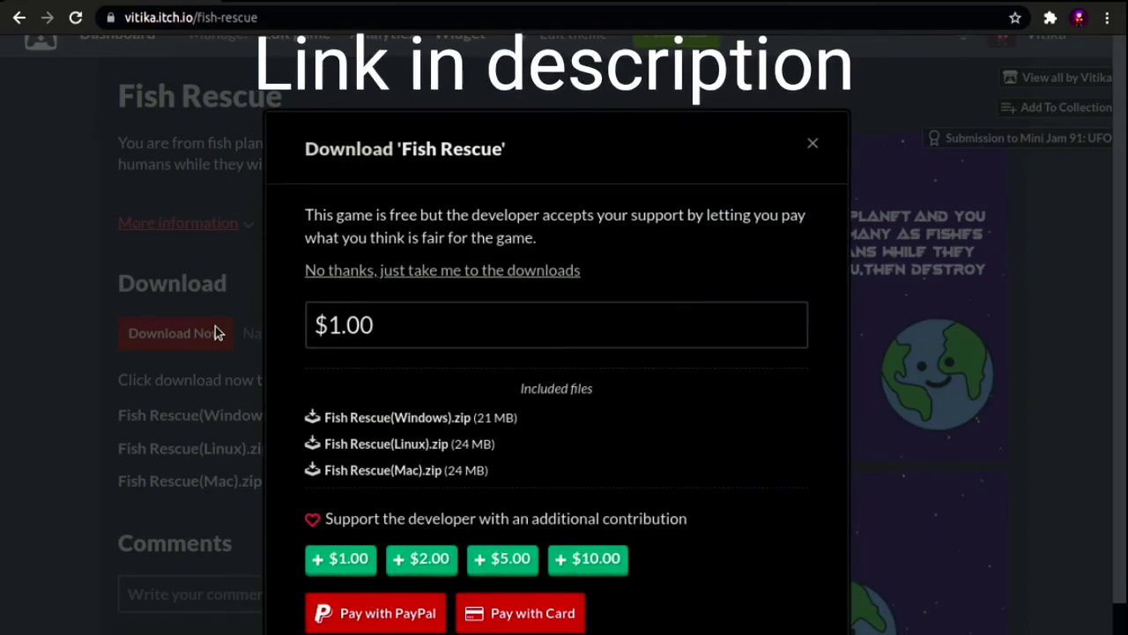